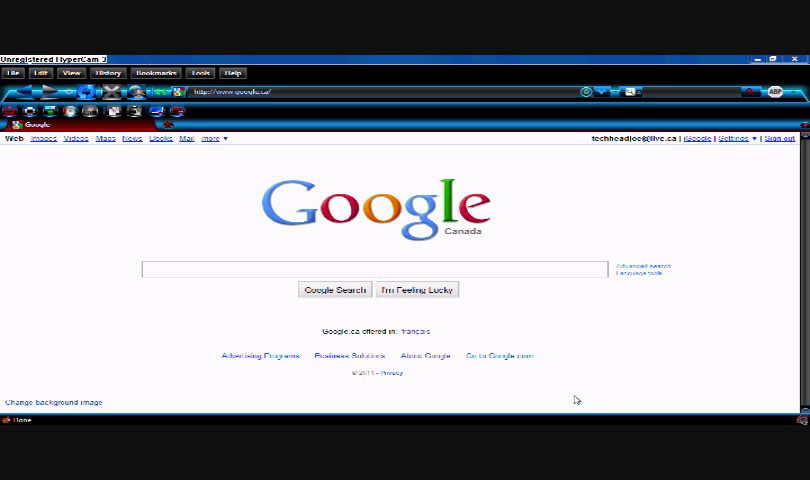
mouse_move(552, 370)
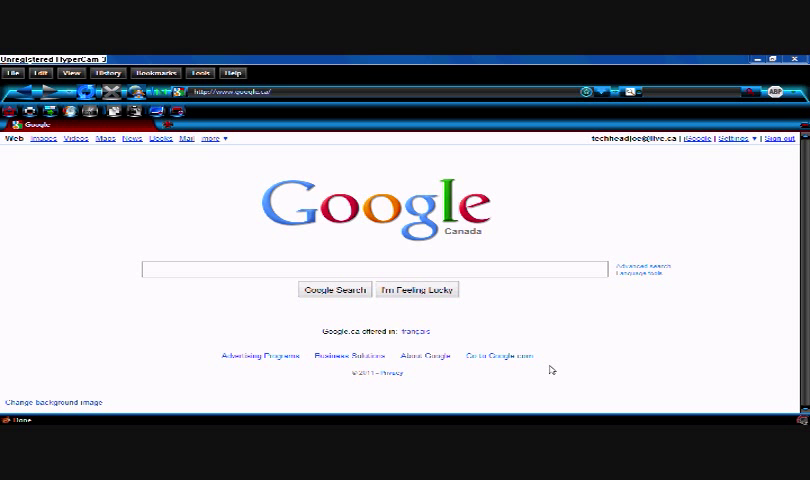
mouse_move(517, 228)
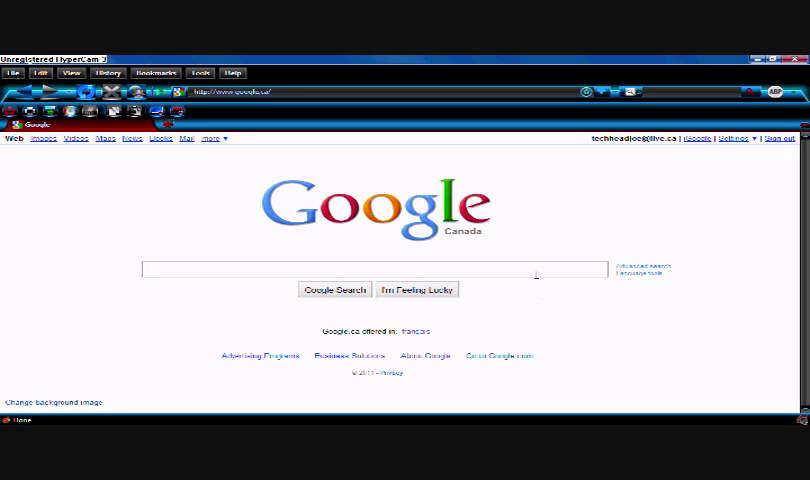
- Search Google for 'next video converter' using the suggested query
text(next video)
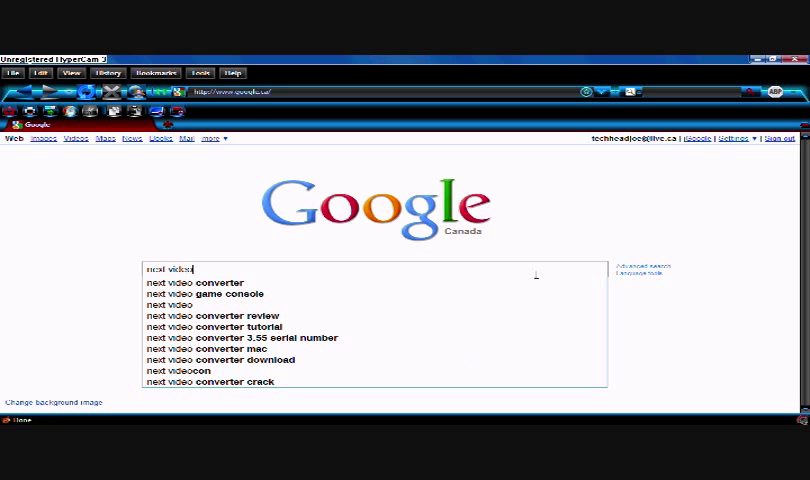
click(196, 281)
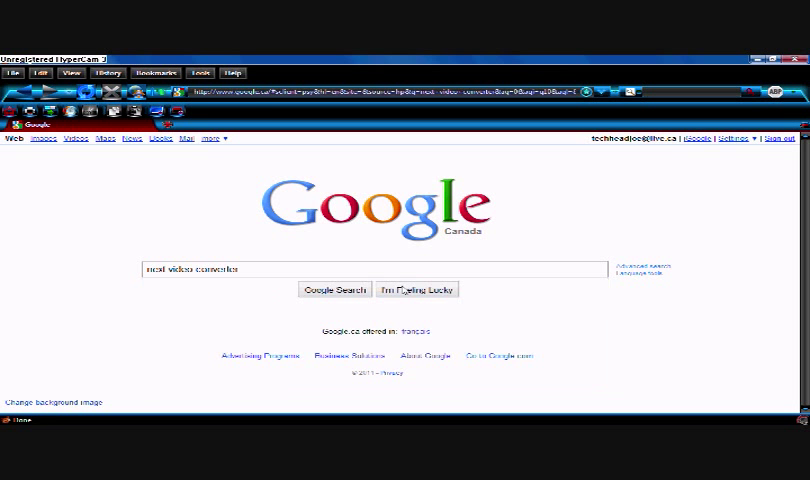
click(330, 290)
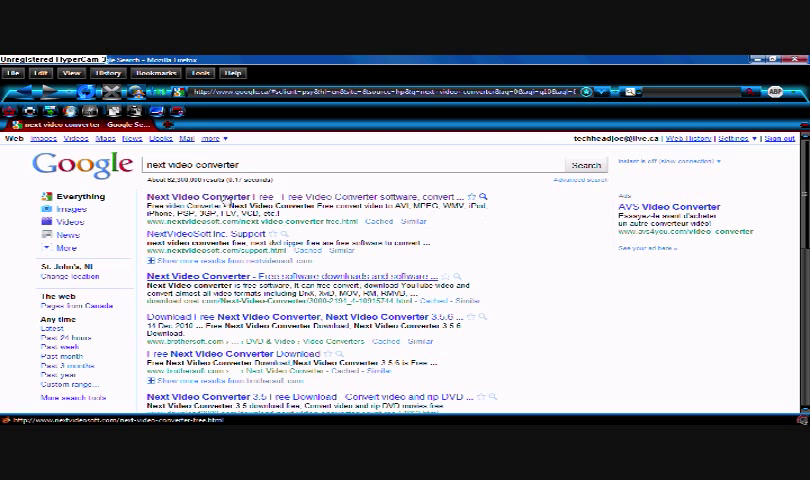
- Open the Next Video Converter 3.56 result and scroll to the Free Download button
click(217, 196)
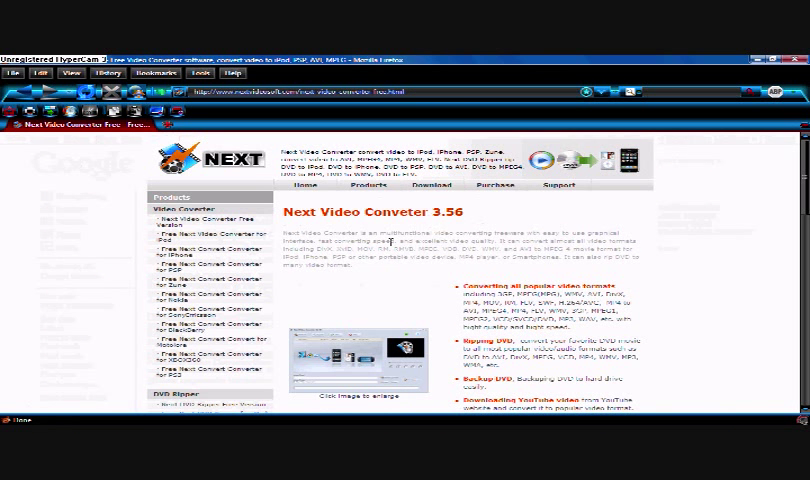
mouse_move(768, 199)
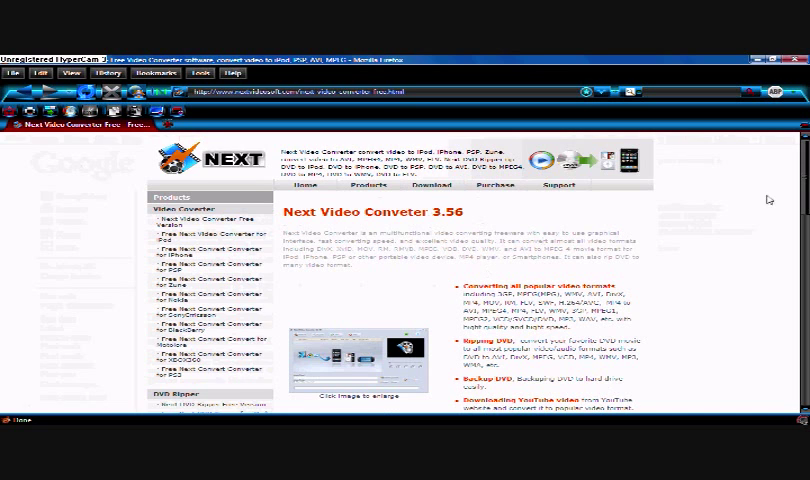
scroll(down, 3)
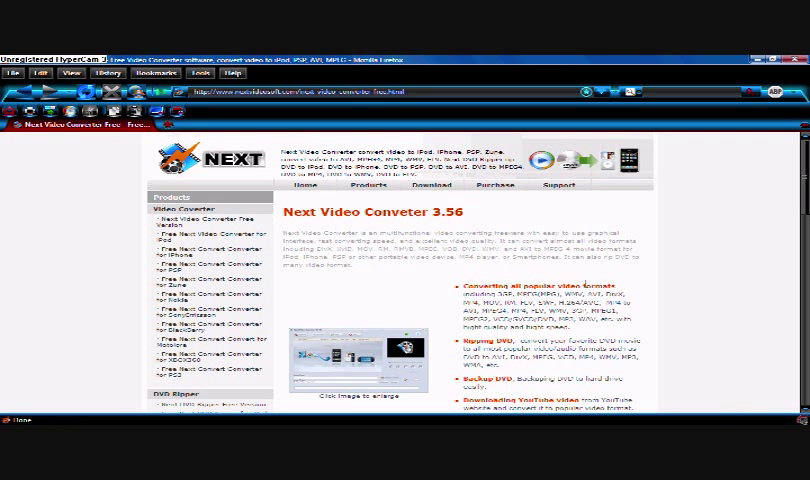
scroll(down, 3)
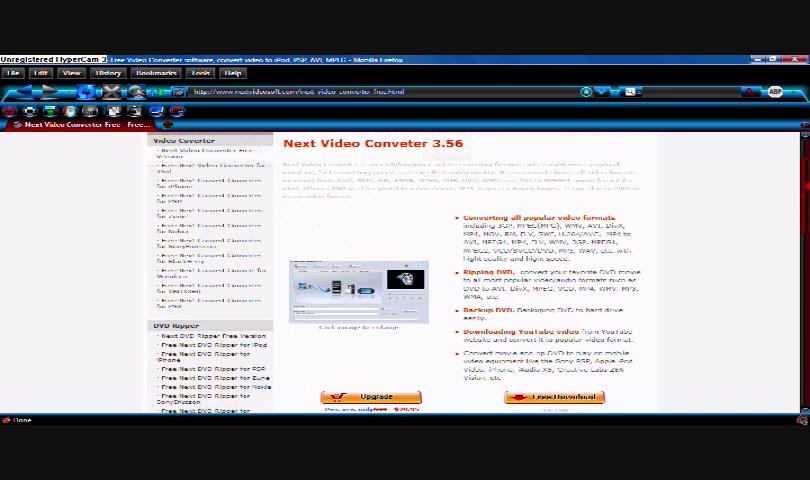
scroll(down, 3)
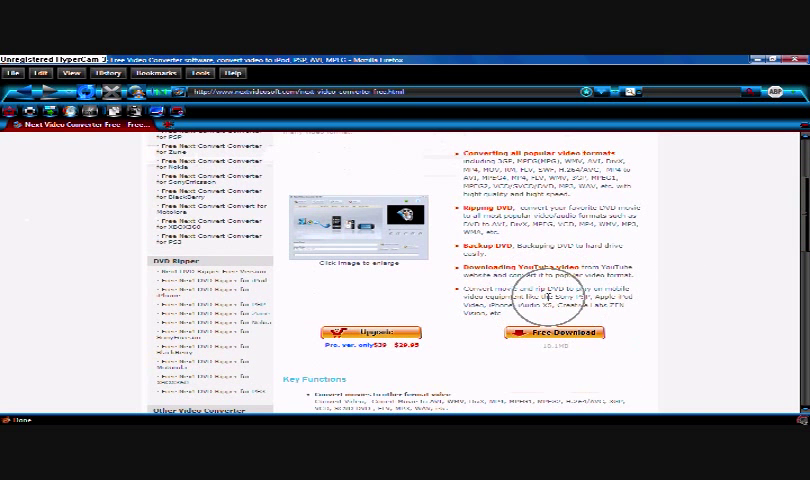
click(558, 332)
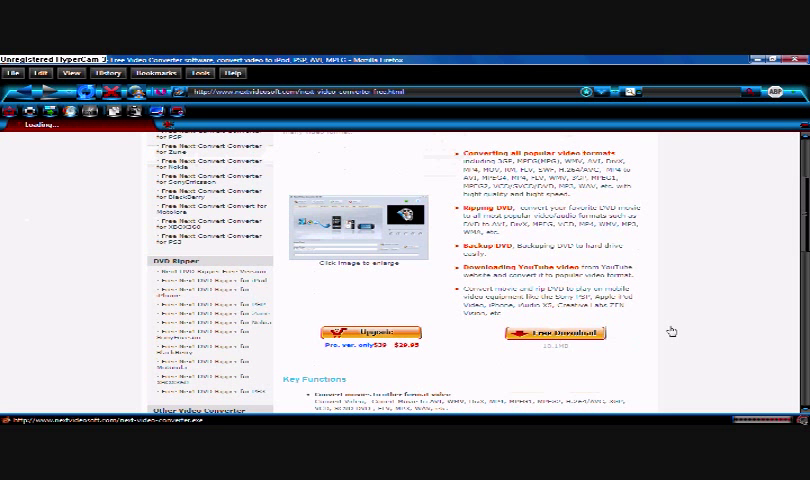
click(556, 332)
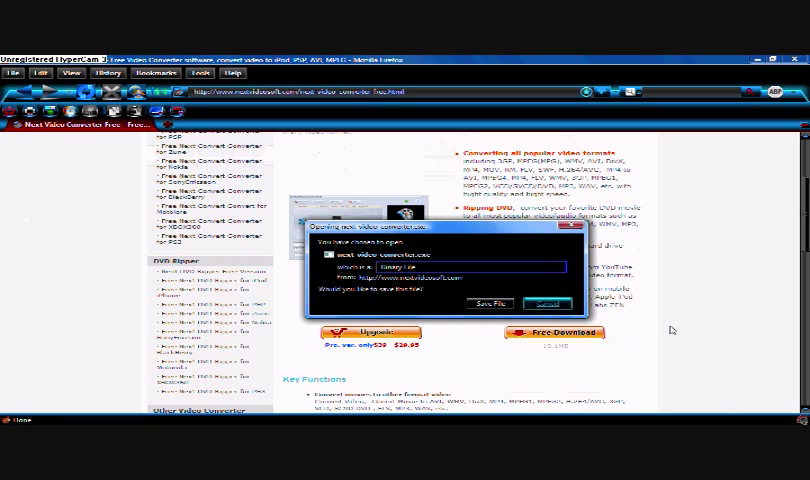
mouse_move(548, 304)
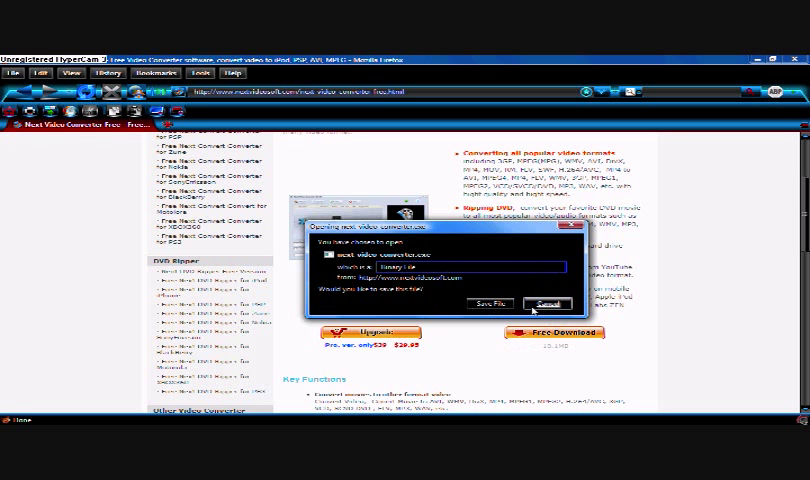
click(545, 303)
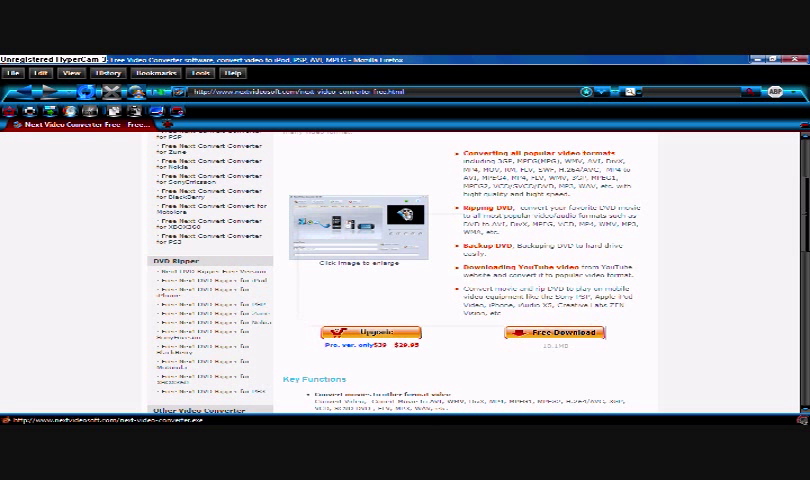
mouse_move(456, 419)
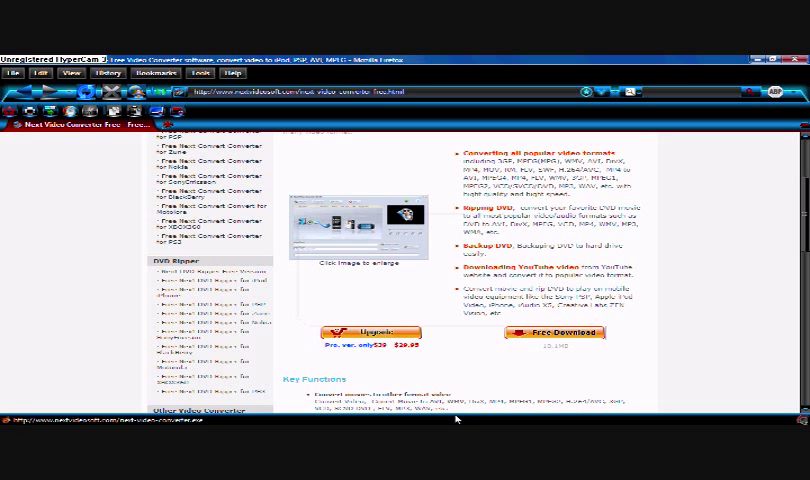
scroll(up, 3)
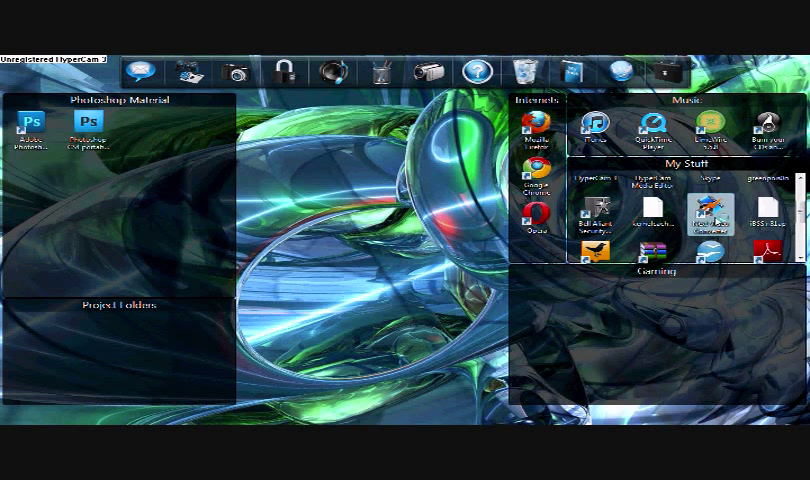
mouse_move(730, 254)
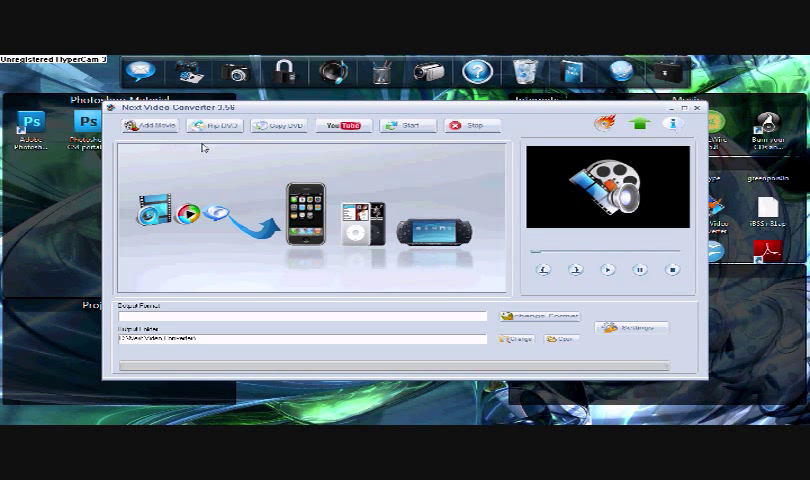
click(156, 125)
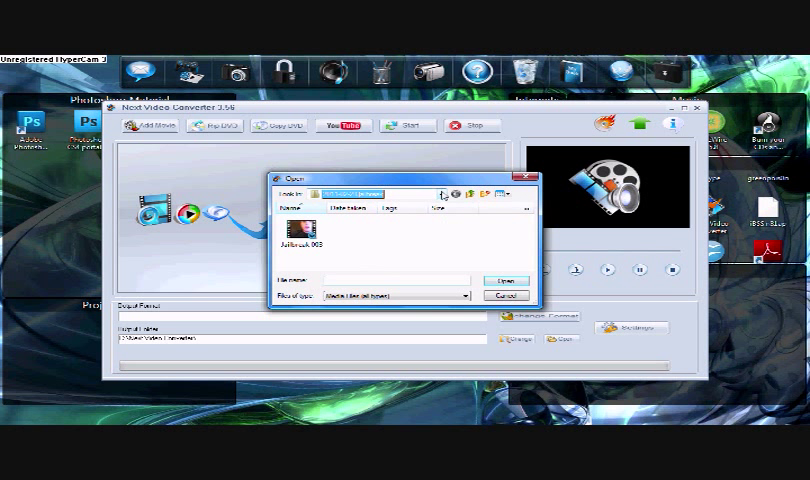
mouse_move(434, 200)
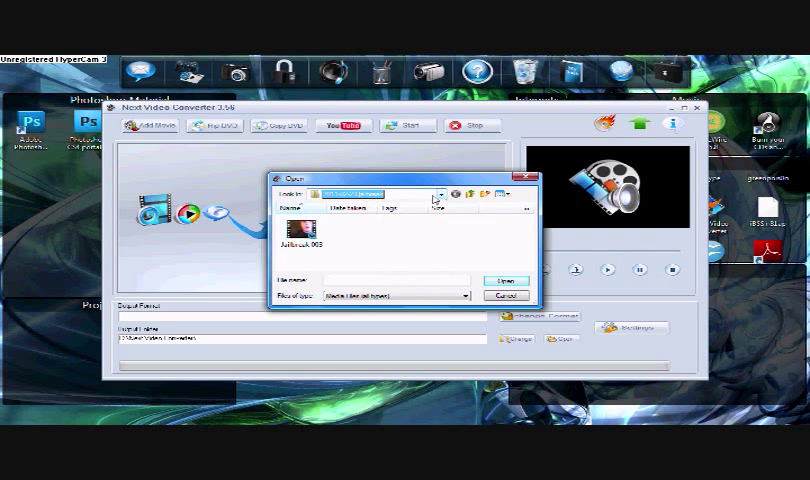
click(437, 193)
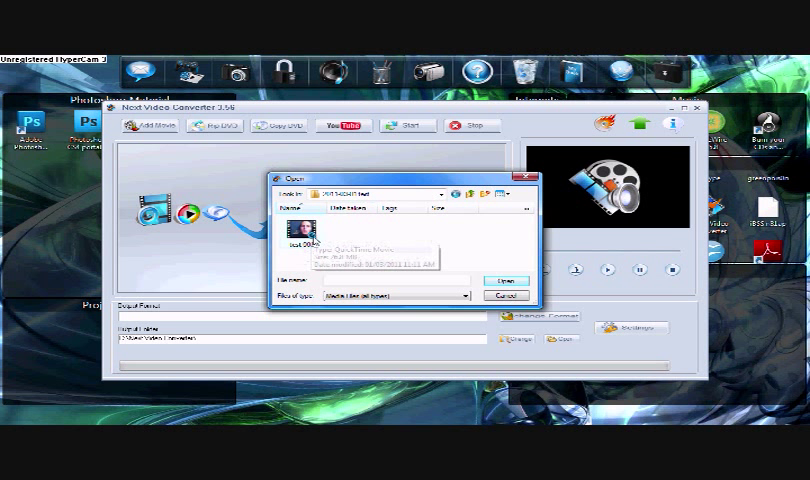
mouse_move(298, 243)
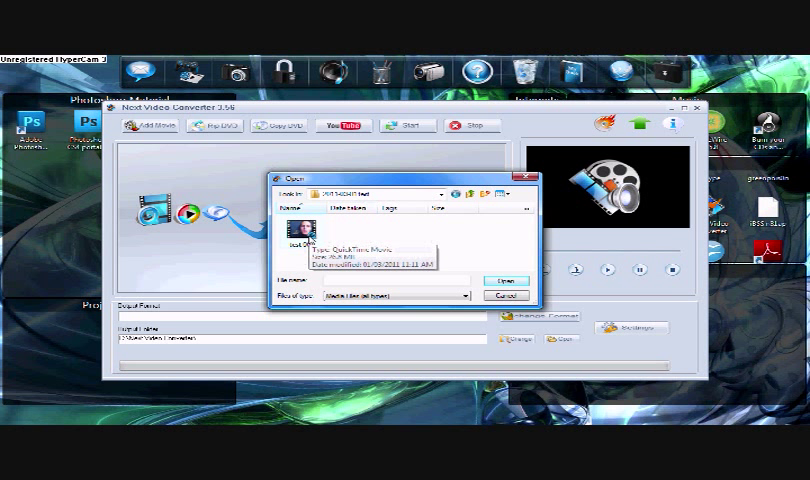
click(515, 281)
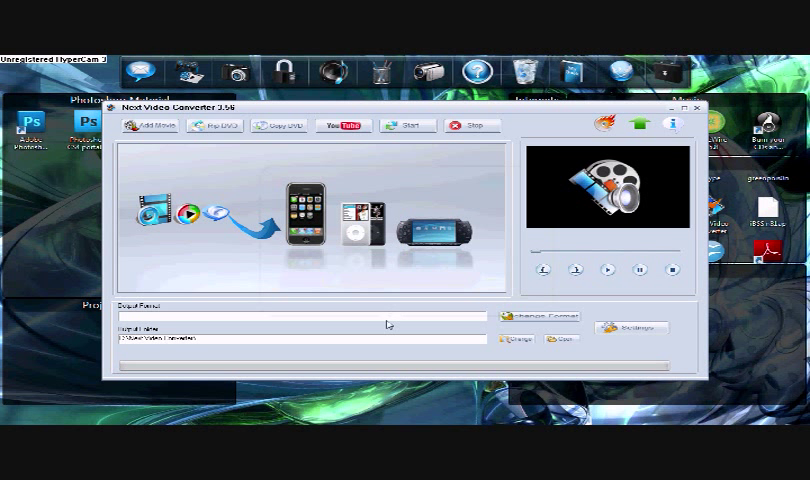
- Choose WMV as the clip's output format via Change Format
click(541, 315)
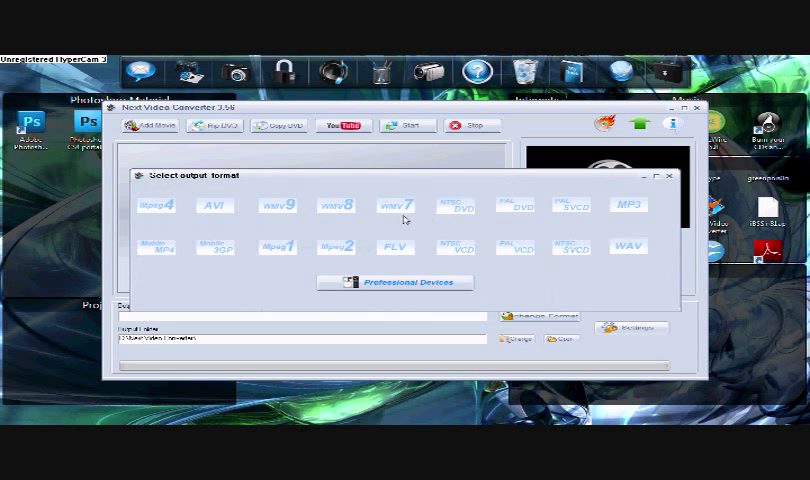
mouse_move(556, 273)
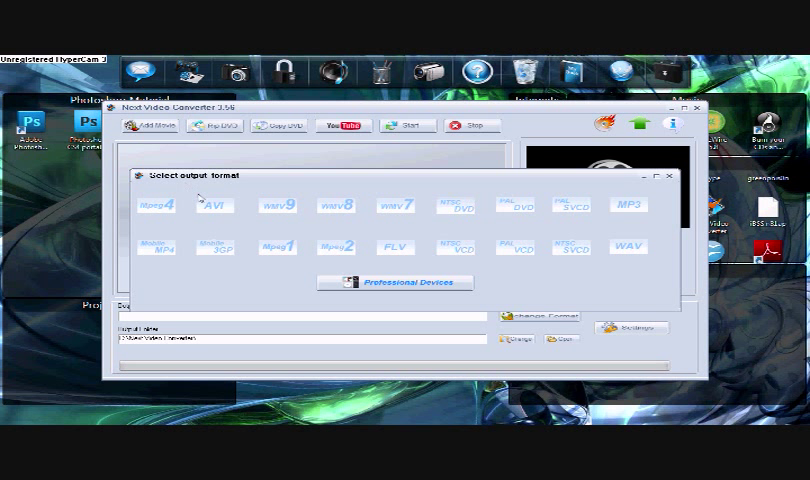
mouse_move(305, 230)
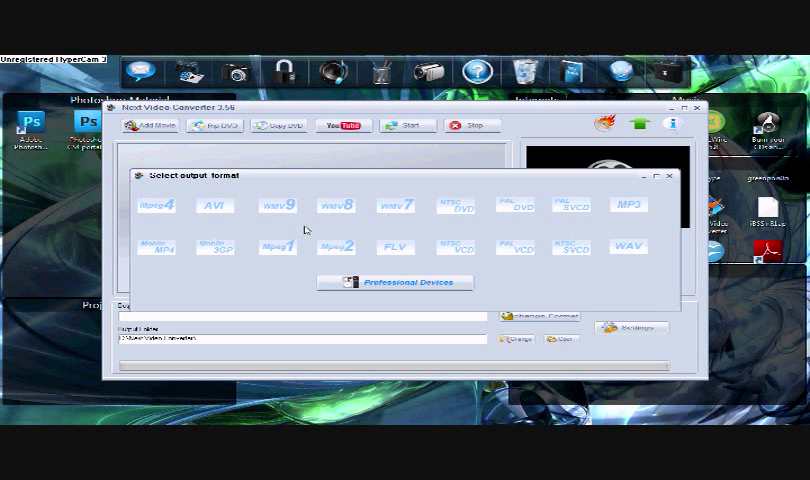
mouse_move(384, 205)
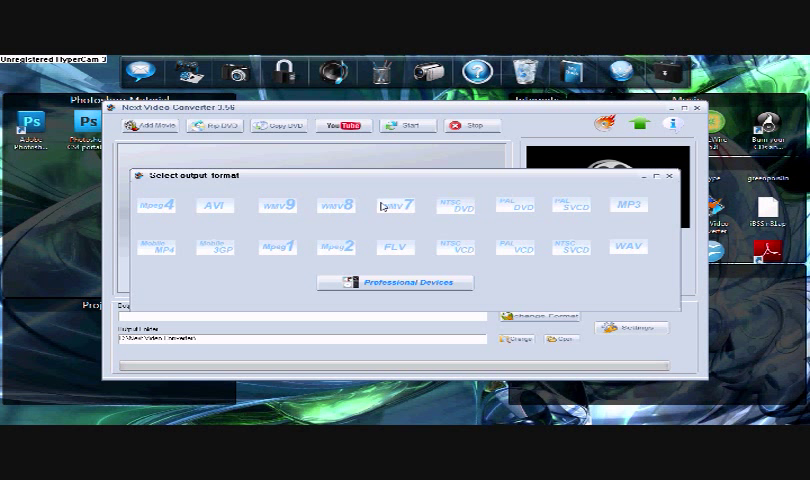
click(392, 205)
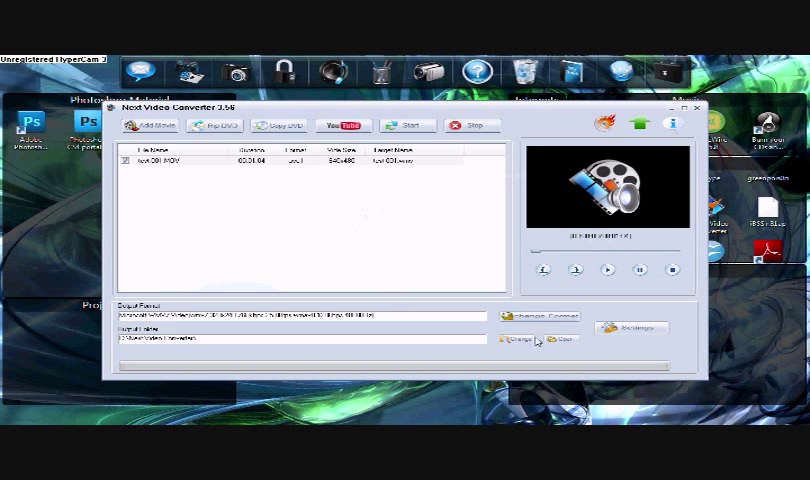
mouse_move(308, 208)
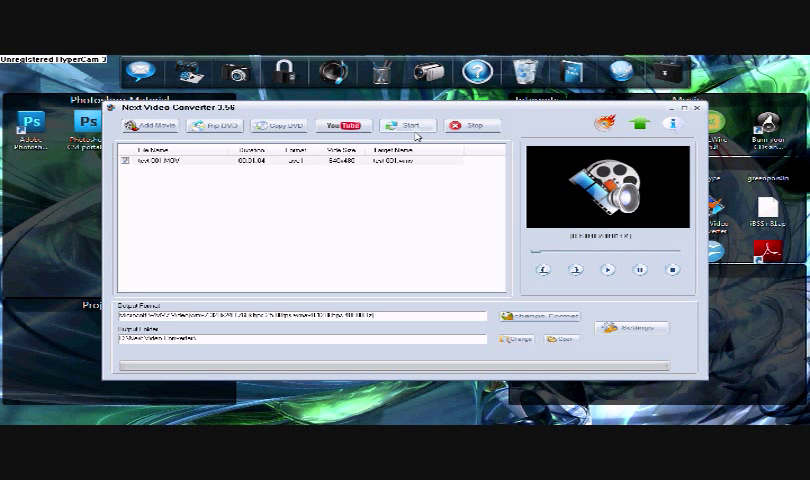
- Start the WMV conversion of the test clip
click(406, 125)
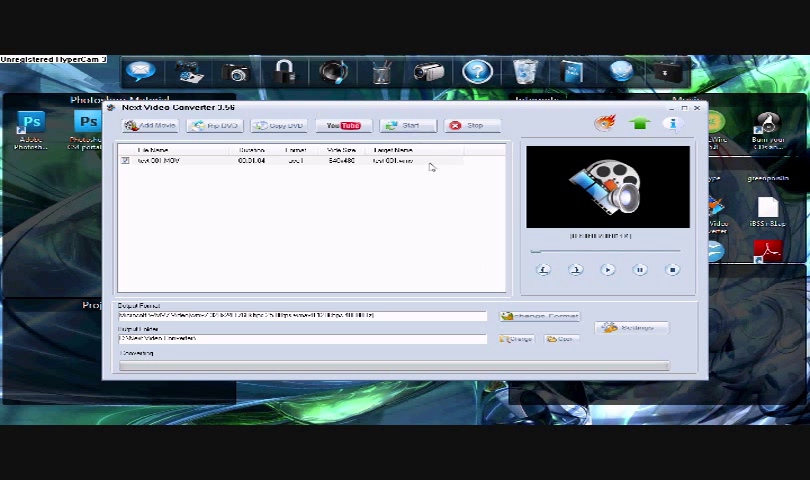
click(405, 125)
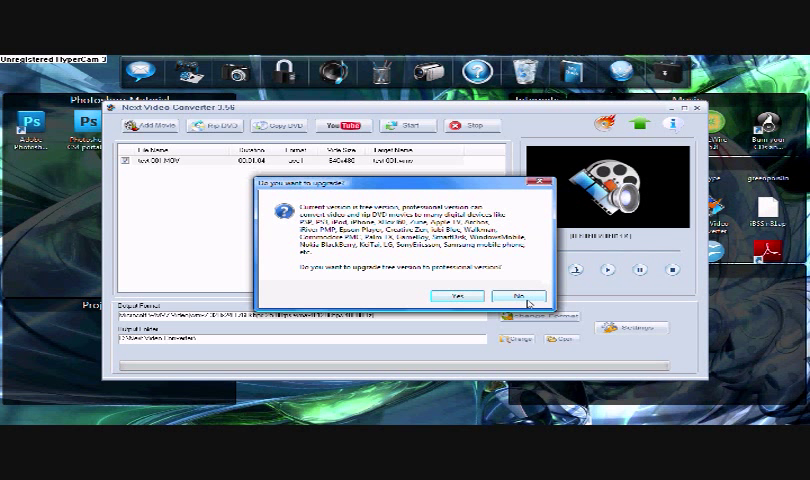
- Decline the upgrade to the professional version
click(515, 295)
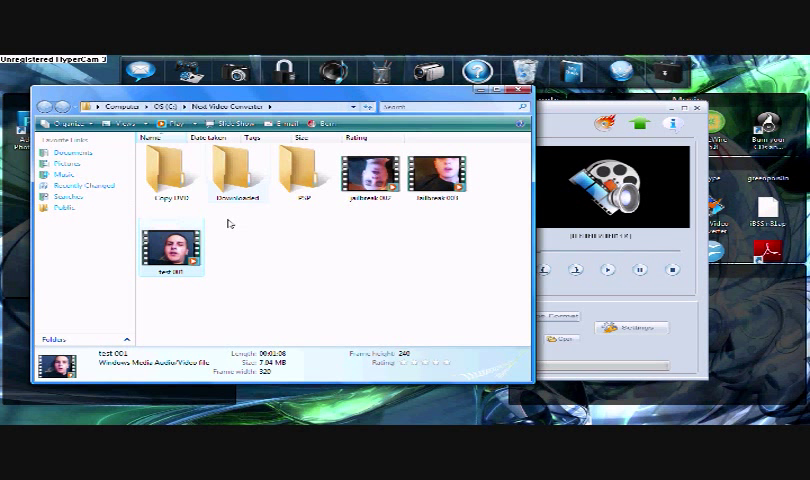
mouse_move(320, 231)
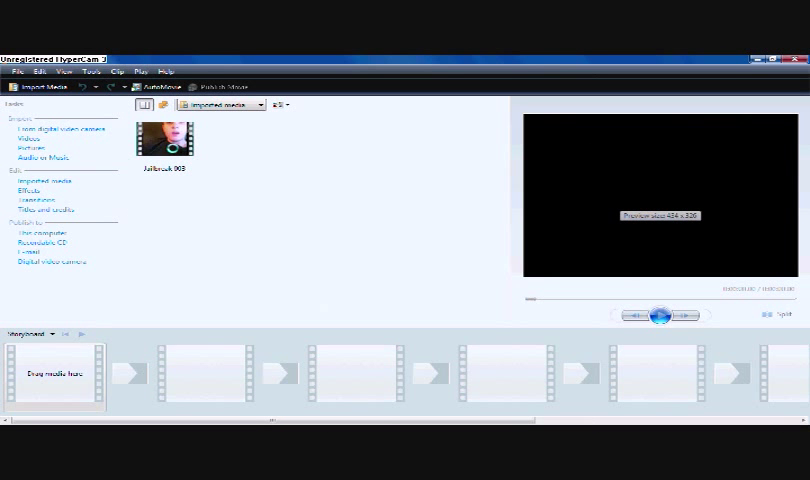
- Remove the Jailbreak 003 clip from the imported media
right_click(163, 140)
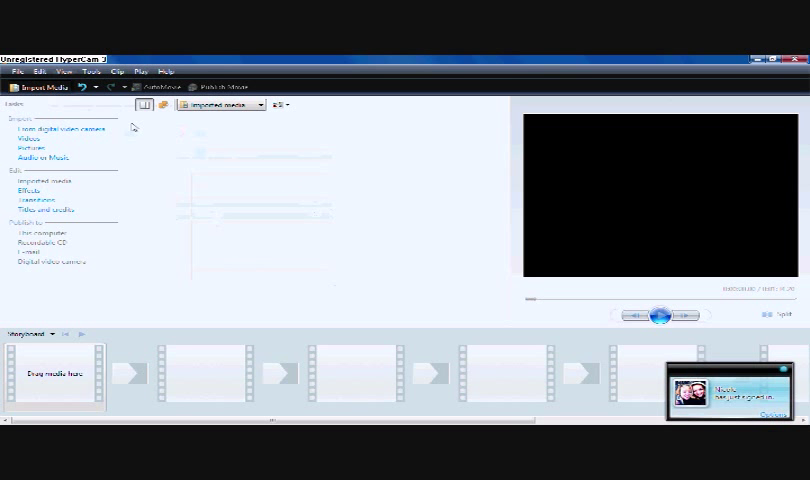
mouse_move(559, 242)
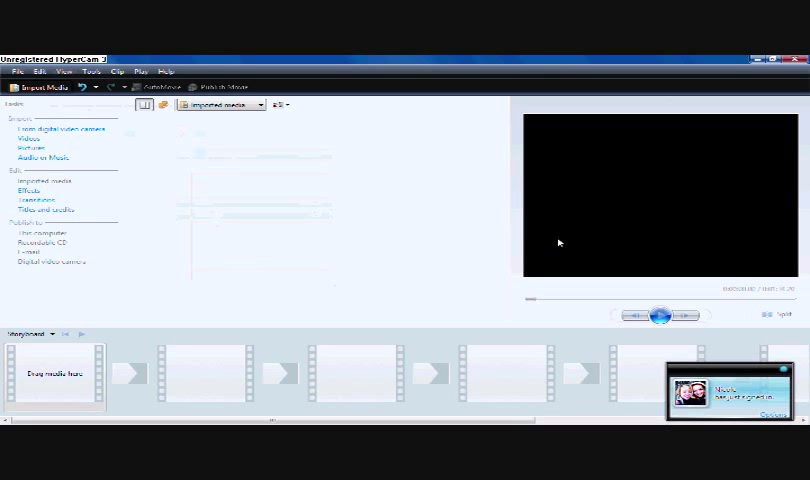
- Import test 001 from the Next Video Converter folder
click(42, 87)
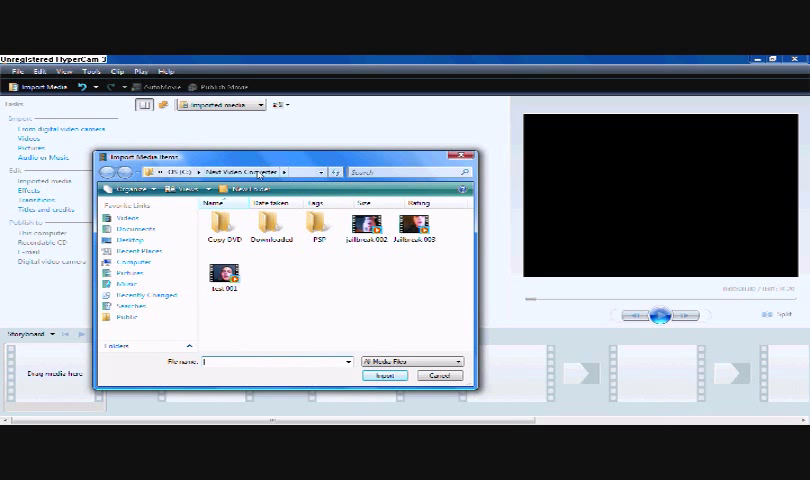
mouse_move(523, 184)
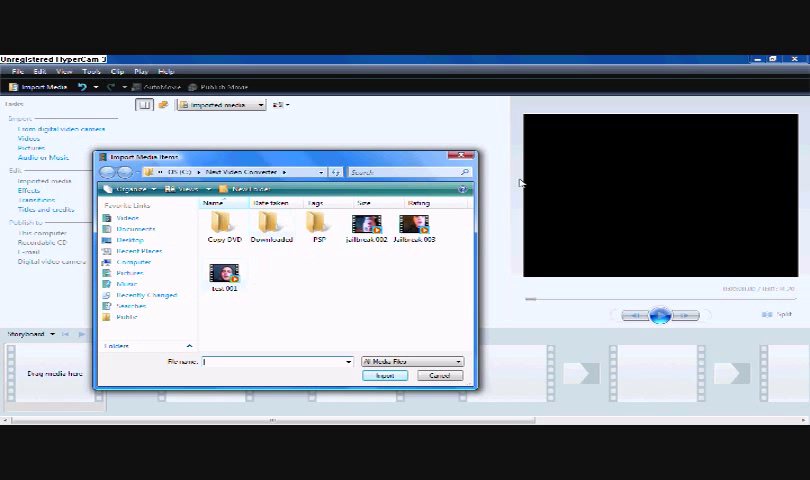
click(434, 375)
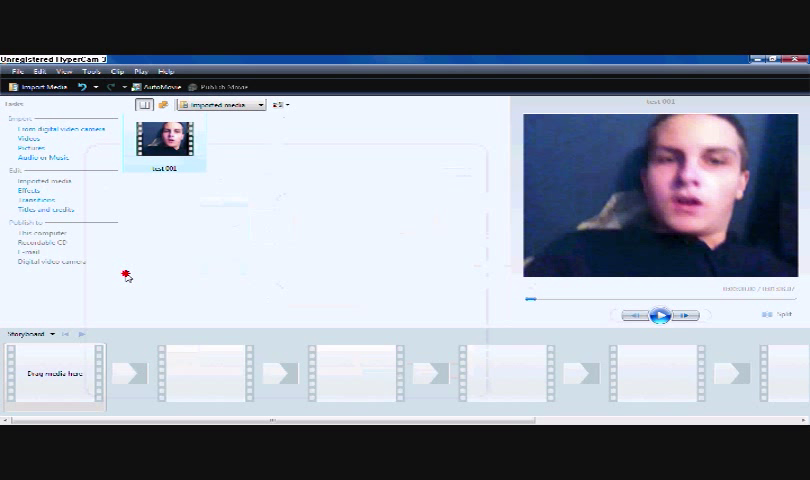
- Drag test 001 onto the first storyboard cell and select it
drag(165, 140, 48, 390)
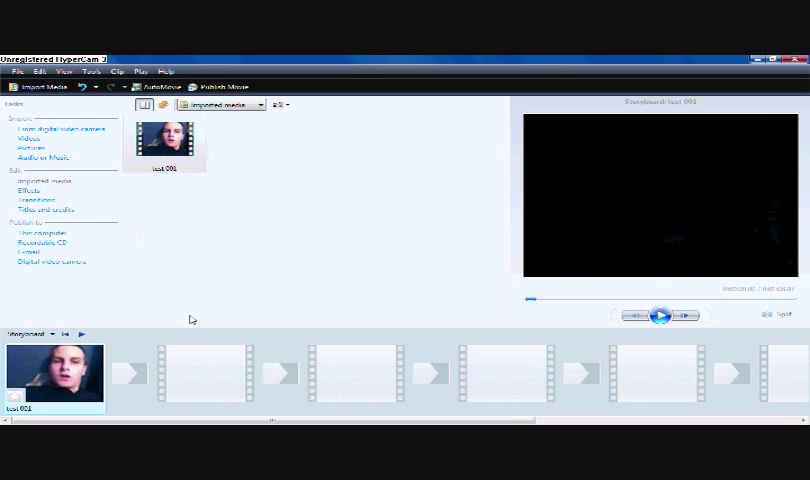
click(660, 315)
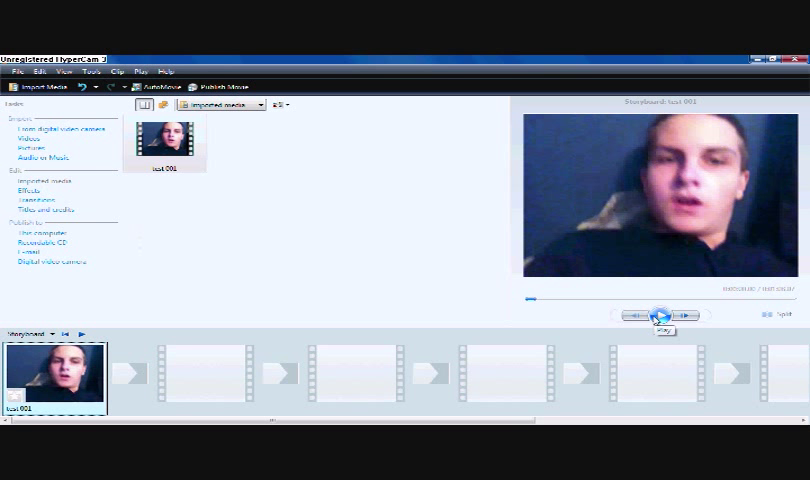
- Play the test 001 storyboard preview, pause once, then resume
click(659, 315)
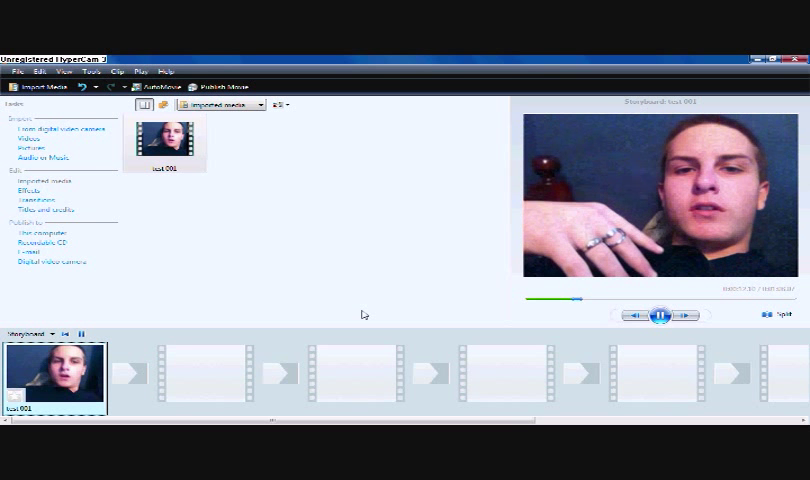
click(660, 315)
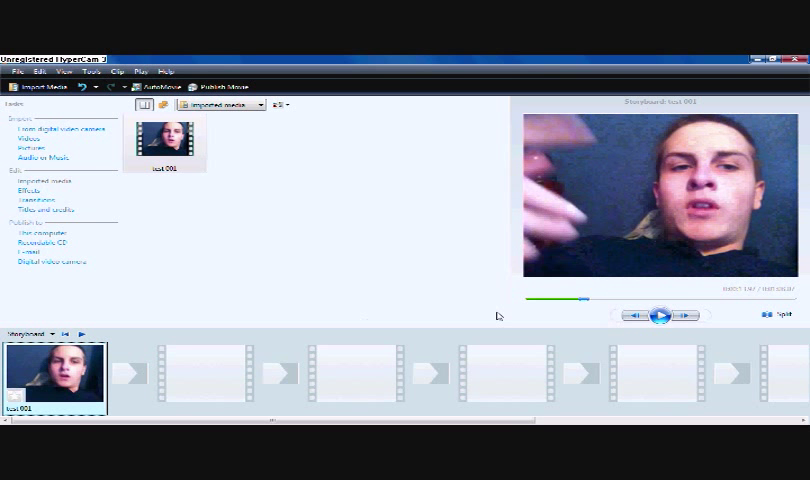
mouse_move(634, 314)
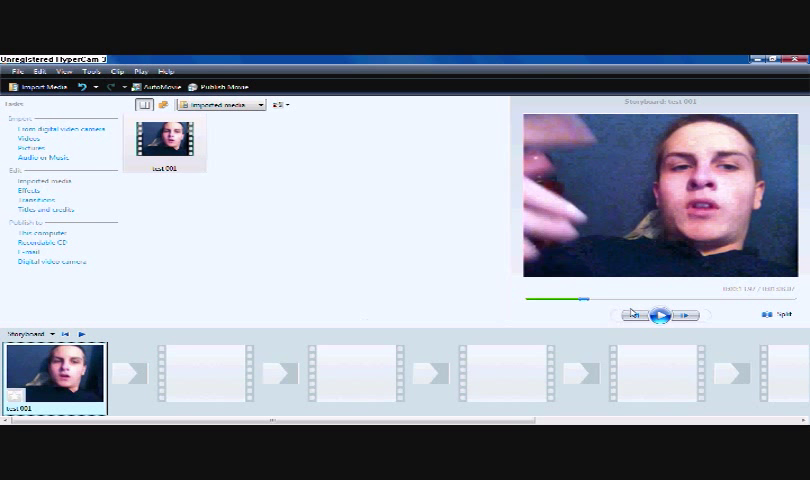
click(660, 315)
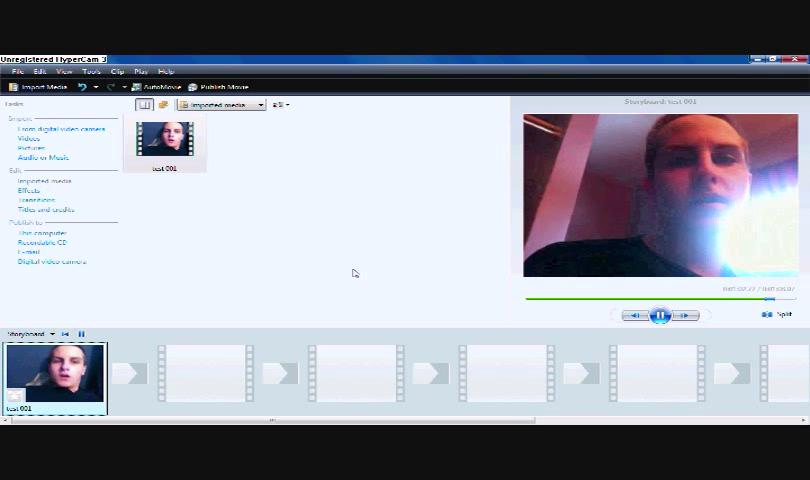
- Pause the test 001 preview near the end of the clip
click(660, 315)
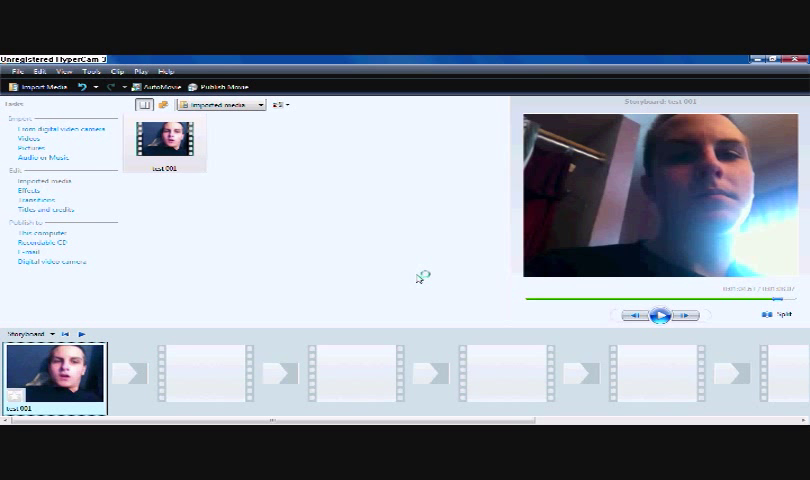
mouse_move(418, 279)
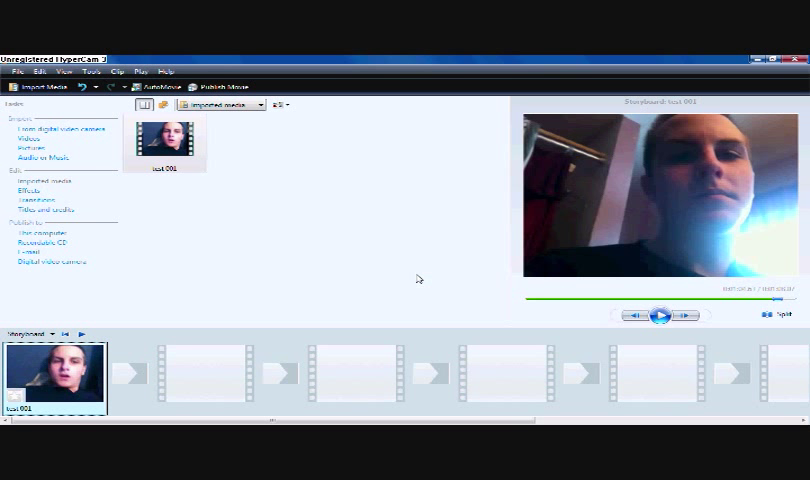